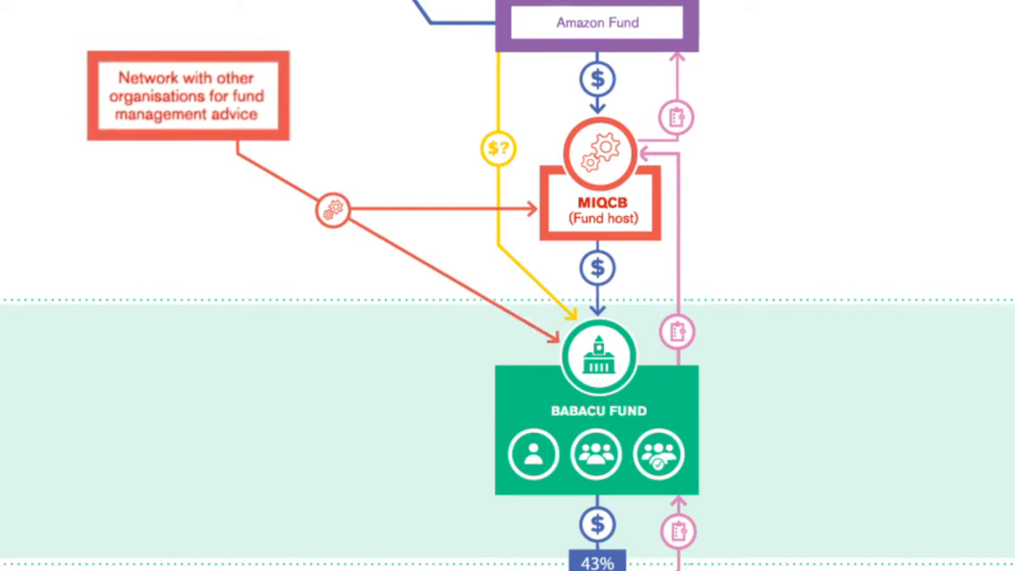
scroll("down", 3)
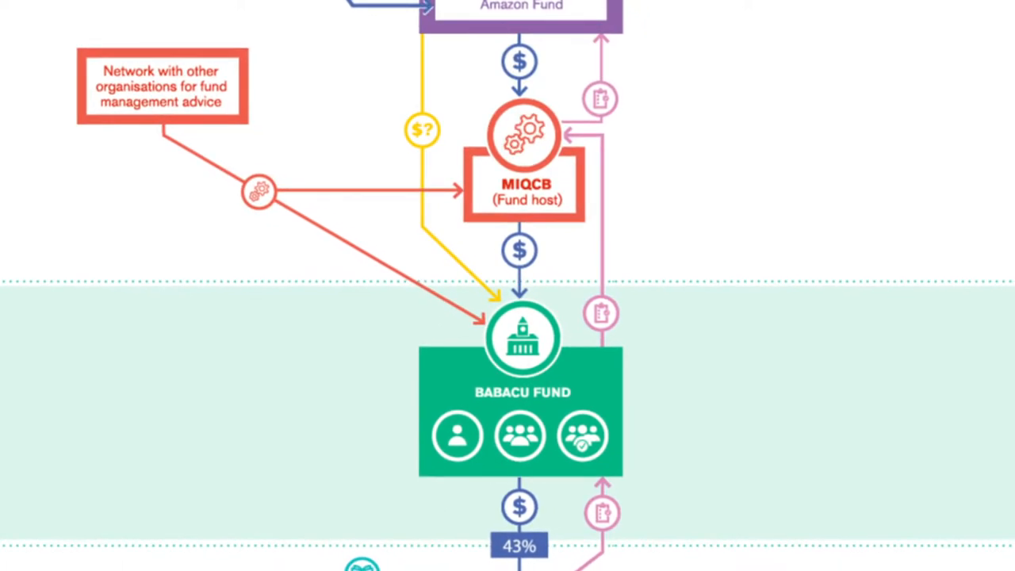
scroll("up", 3)
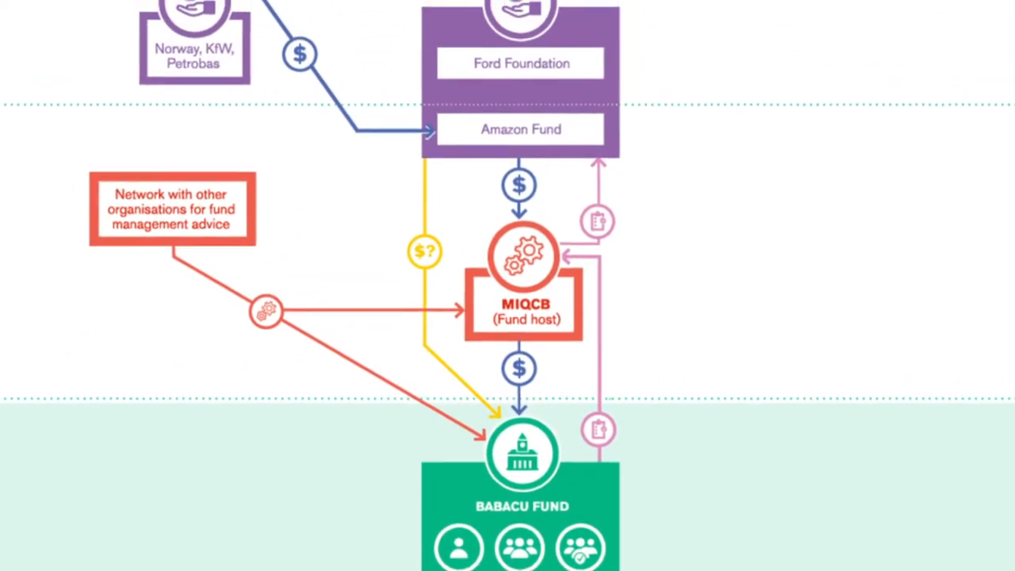
scroll("down", 3)
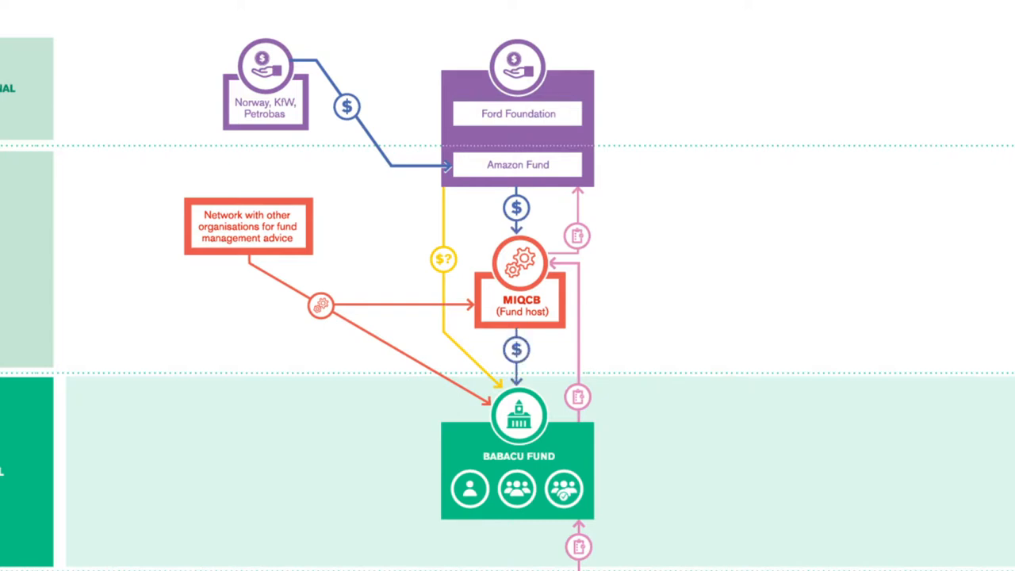
scroll("down", 3)
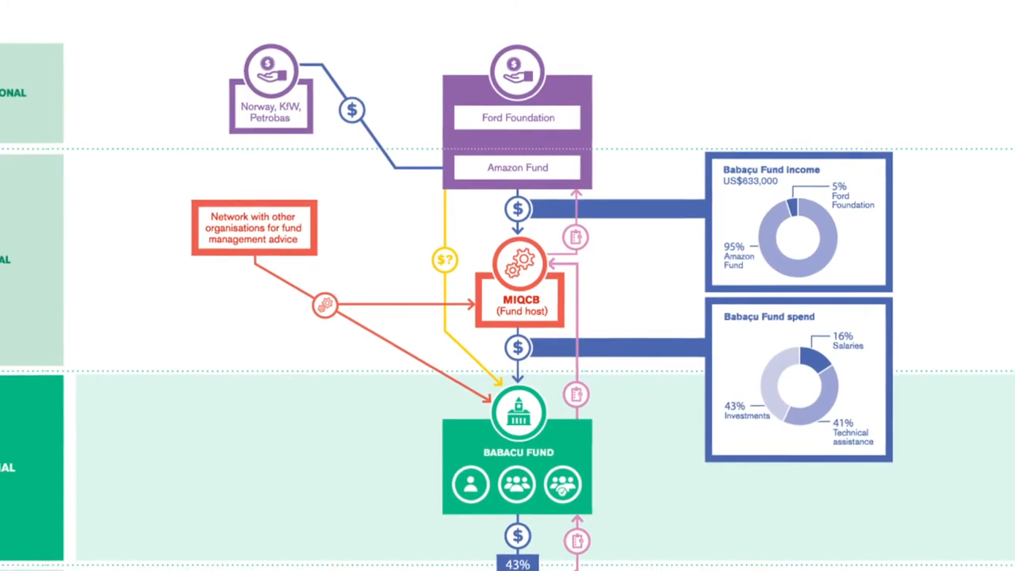
scroll("down", 3)
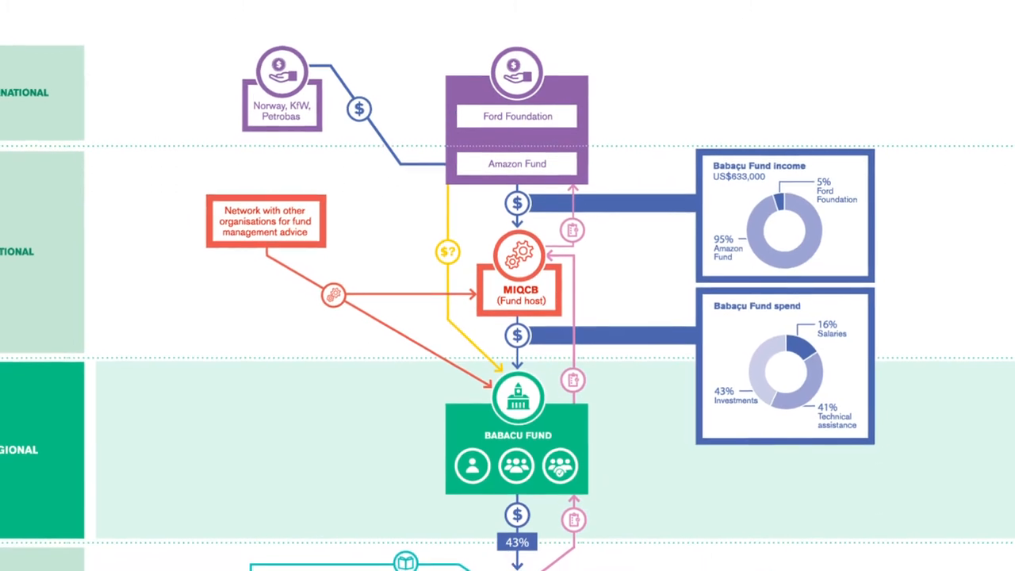
scroll("down", 3)
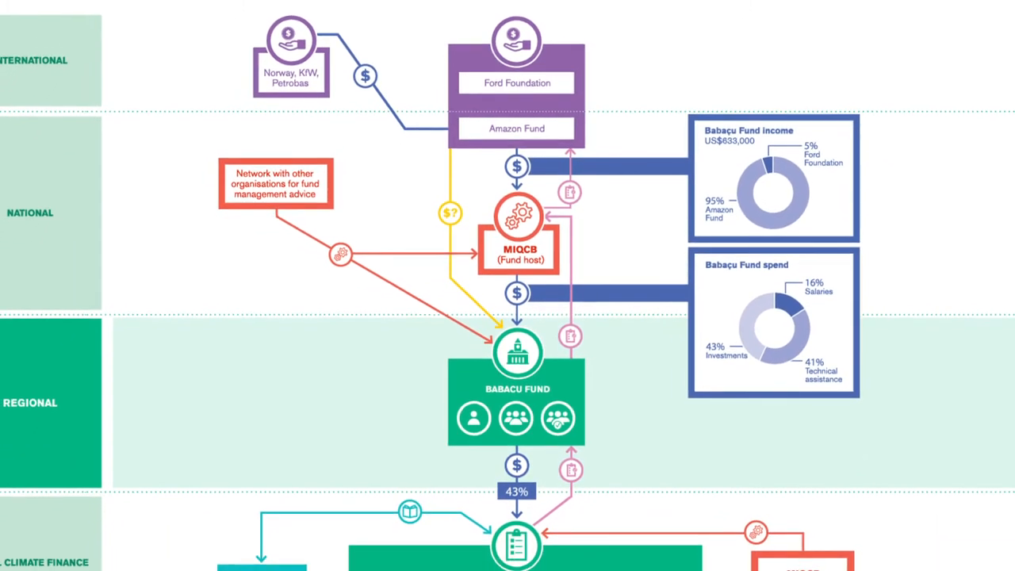
scroll("down", 3)
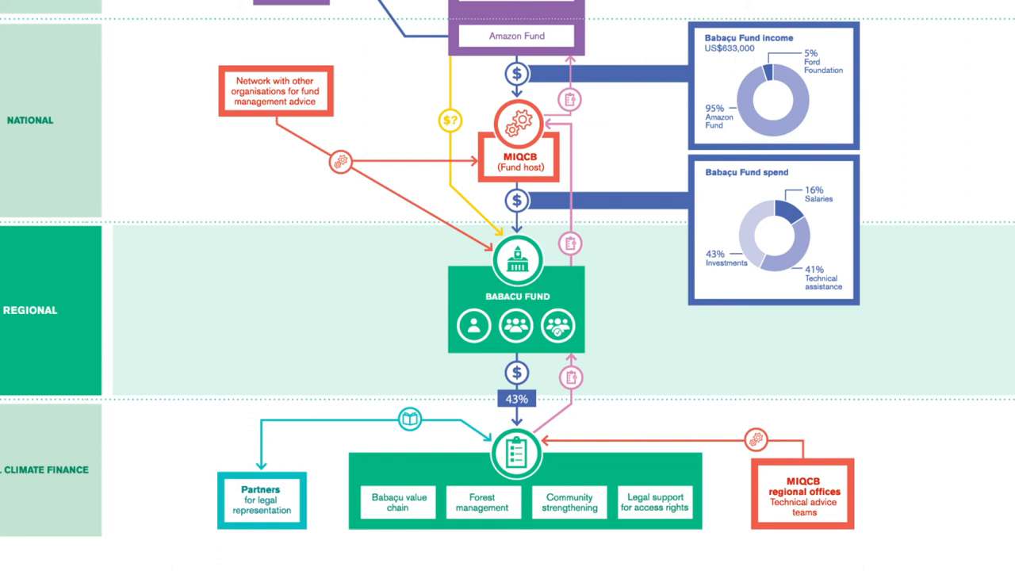
scroll("up", 3)
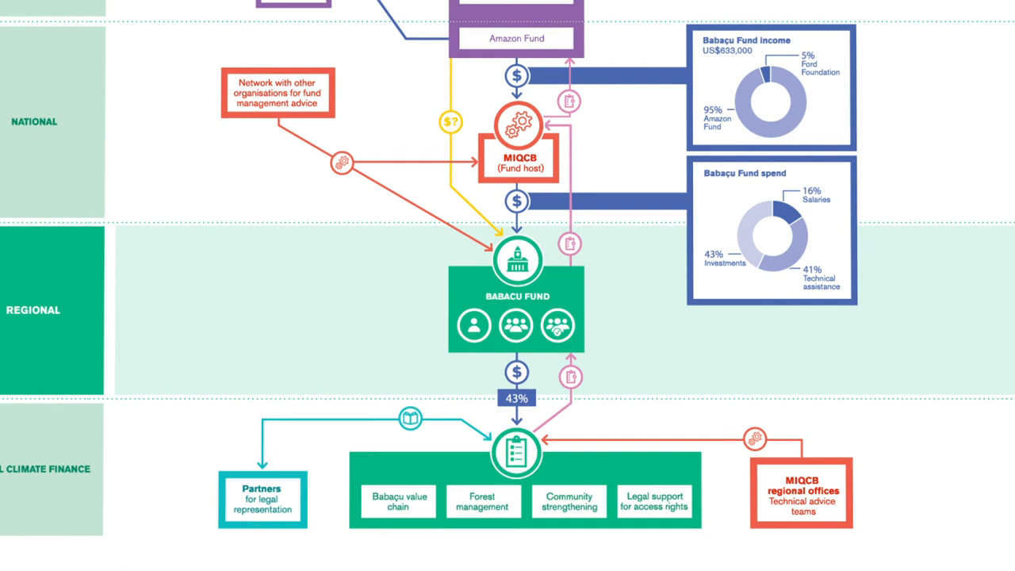